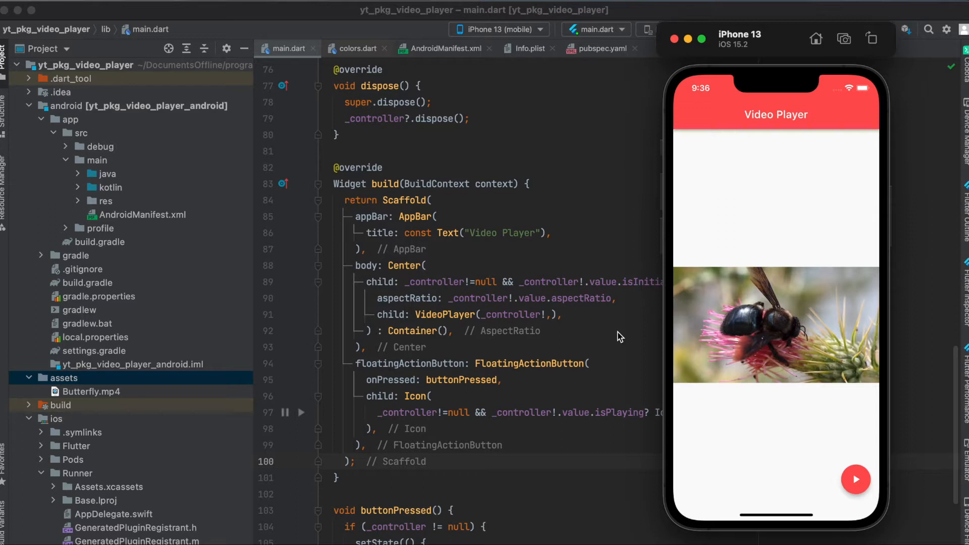
pyautogui.moveTo(762, 240)
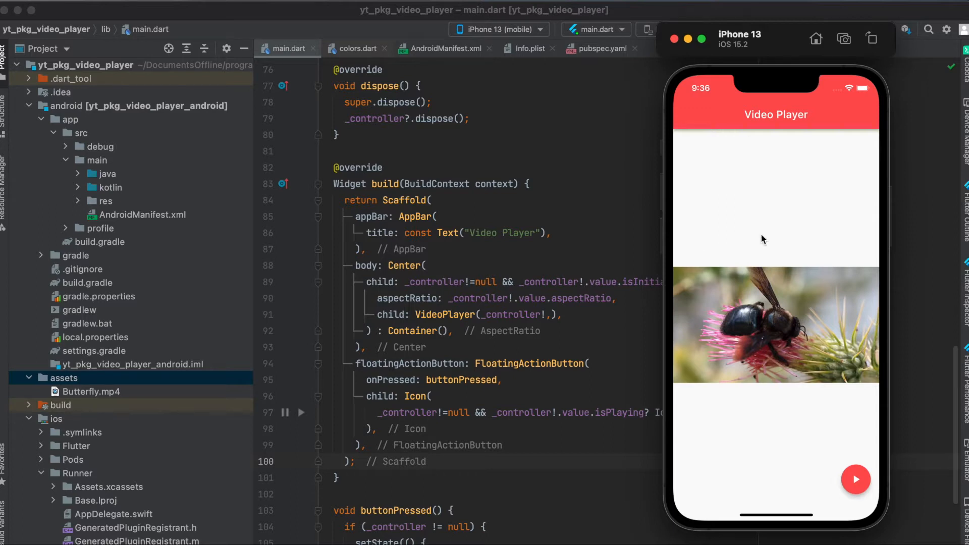
pyautogui.moveTo(783, 303)
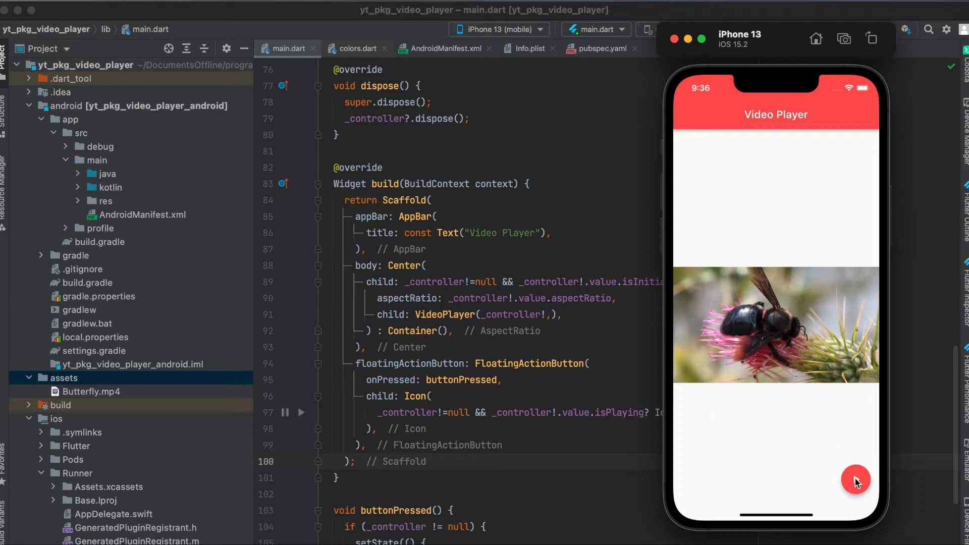
# Tap the floating play button in the Video Player app to start the bee video
pyautogui.click(855, 479)
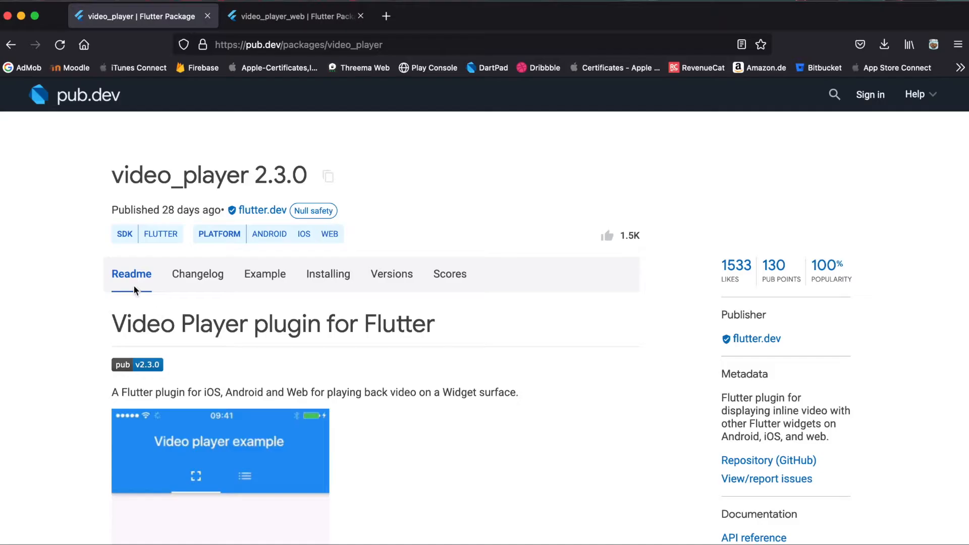
pyautogui.moveTo(165, 179)
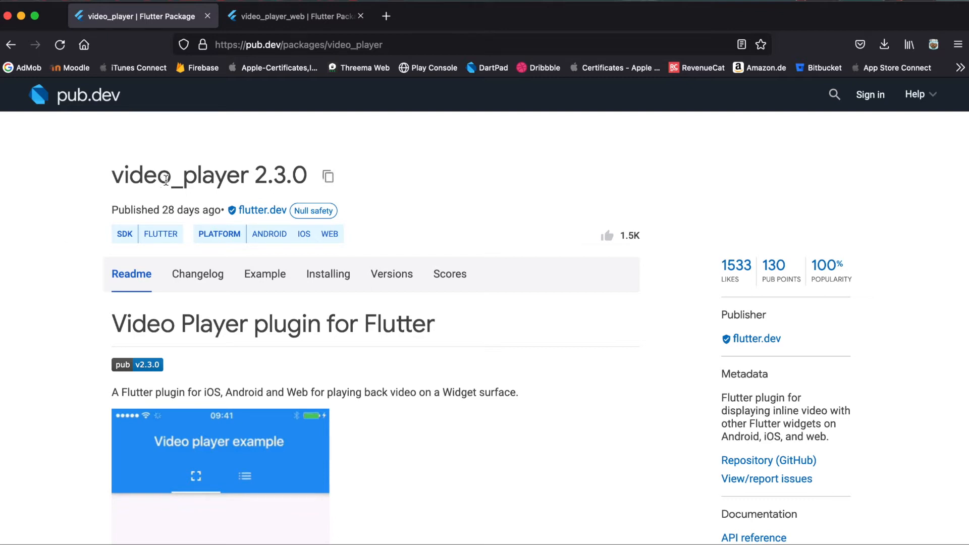
pyautogui.moveTo(297, 177)
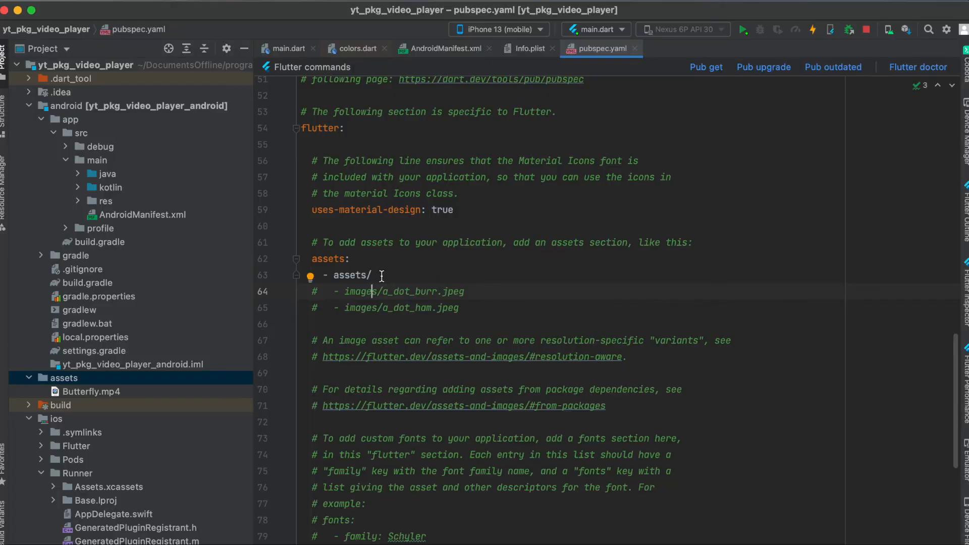
# Scroll pubspec.yaml to the dependencies block and mark the video_player: ^2.3.0 line
pyautogui.scroll(3)
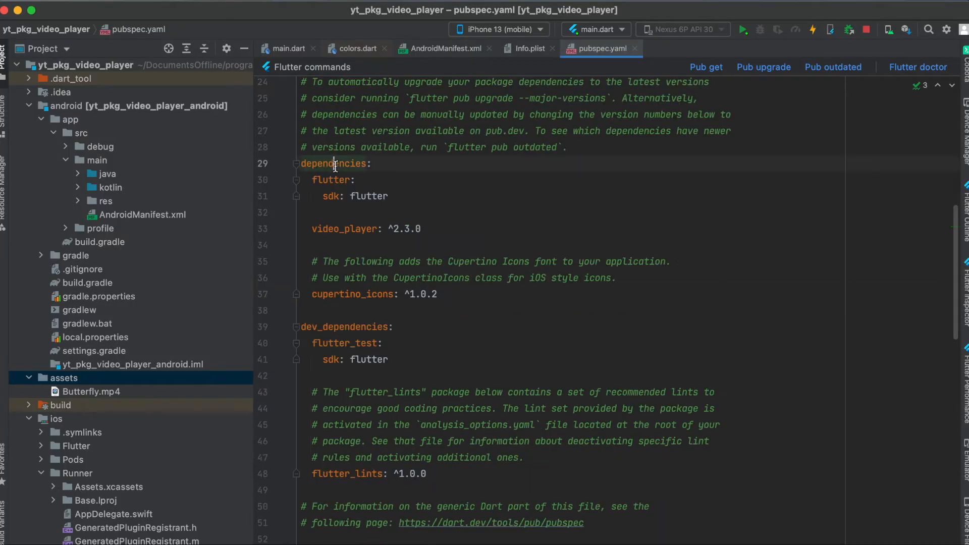
pyautogui.doubleClick(343, 228)
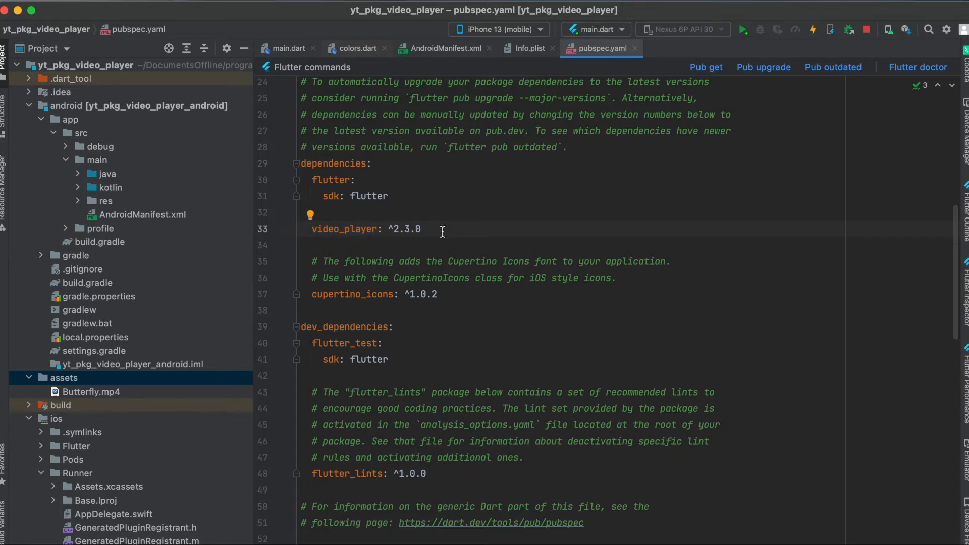
pyautogui.click(418, 228)
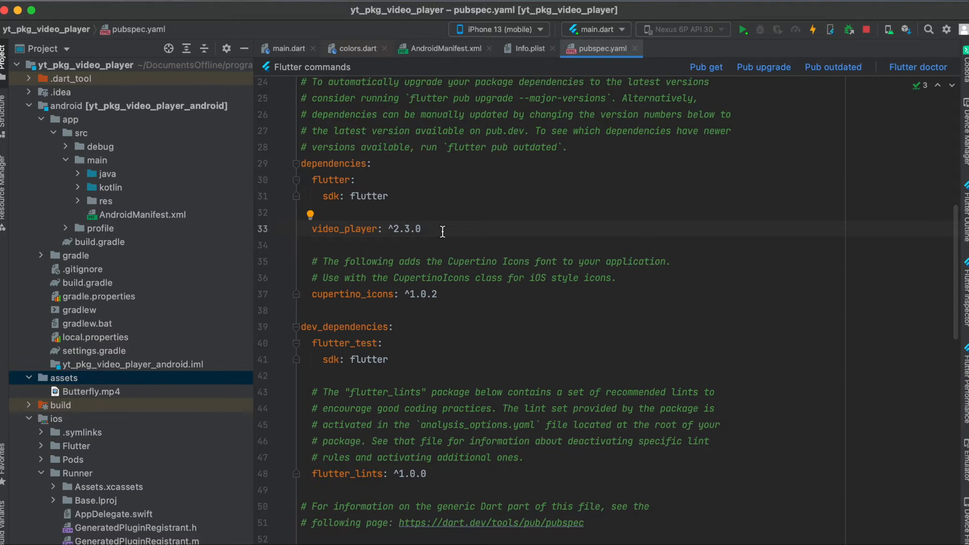
pyautogui.click(420, 229)
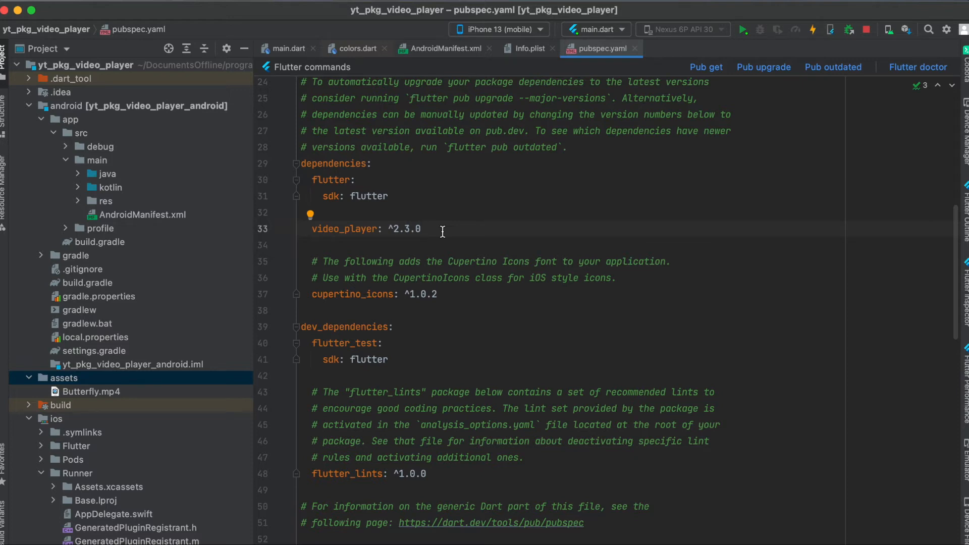
# Mark the '- assets/' entry, point to the Butterfly.mp4 assets folder, and run Pub get
pyautogui.scroll(-3)
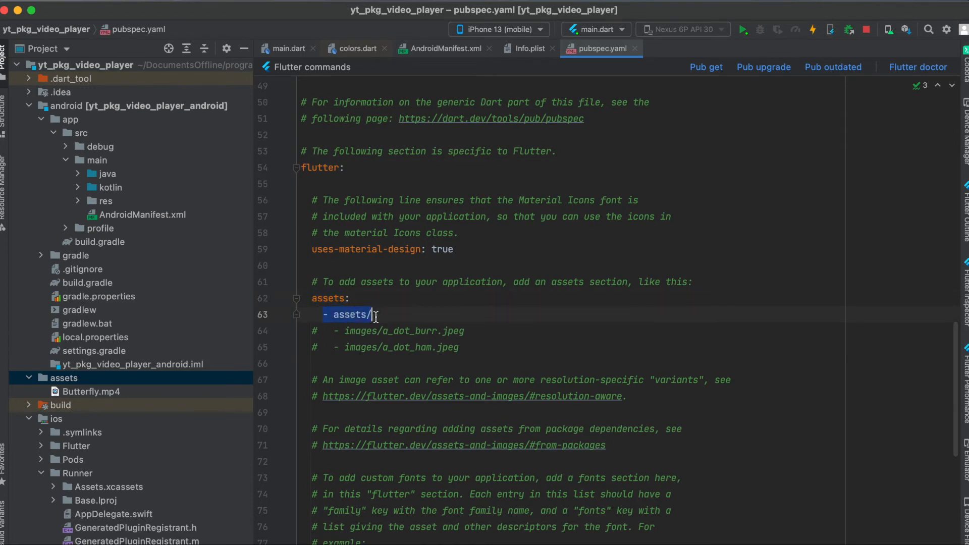
pyautogui.click(93, 65)
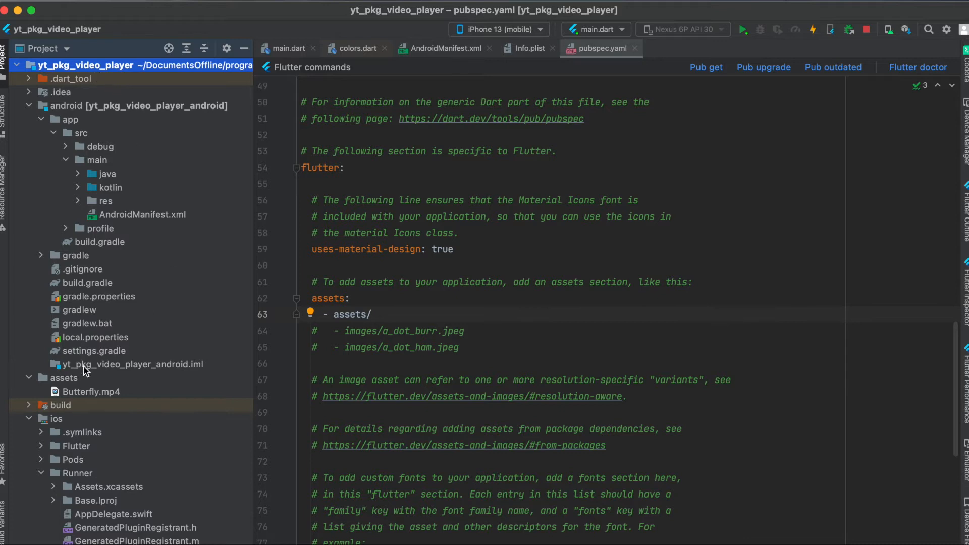
pyautogui.click(91, 391)
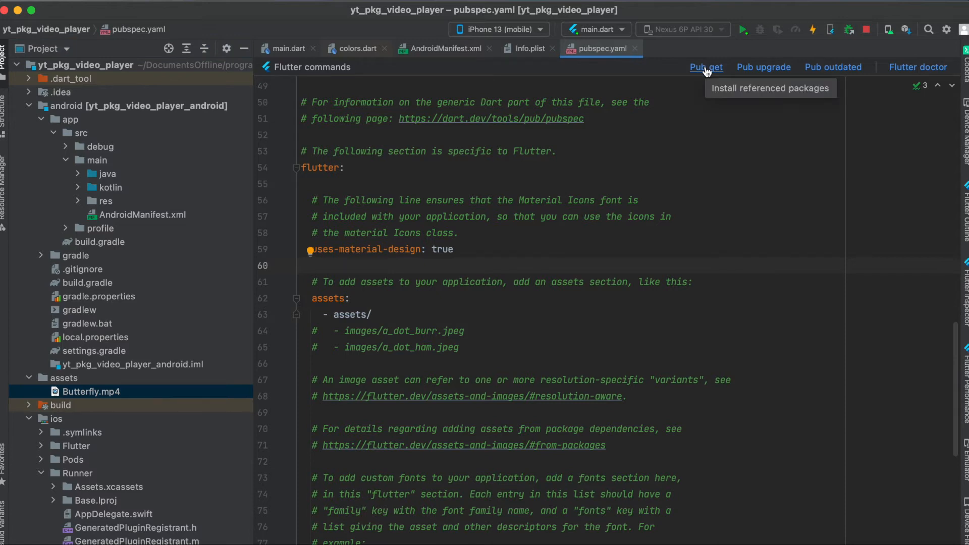
pyautogui.click(301, 266)
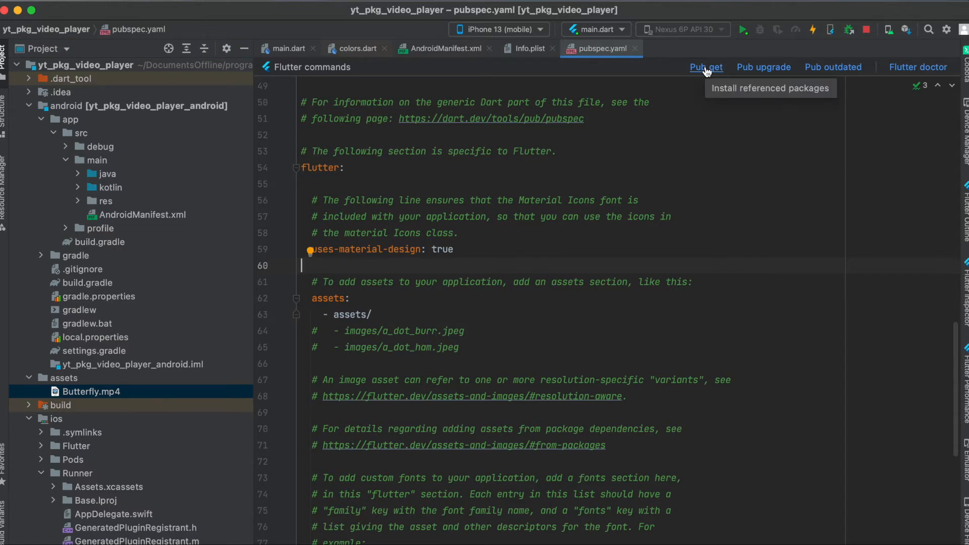
pyautogui.moveTo(534, 93)
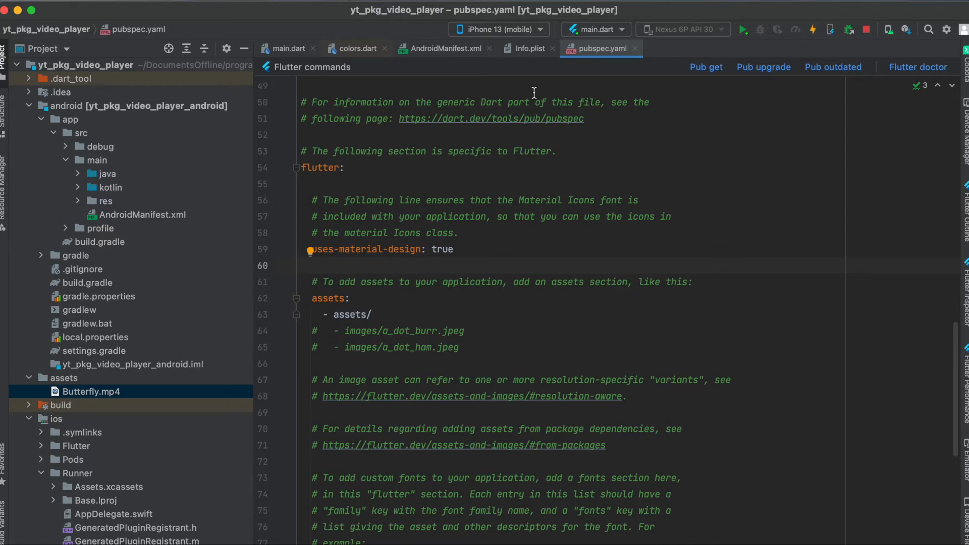
pyautogui.moveTo(160, 292)
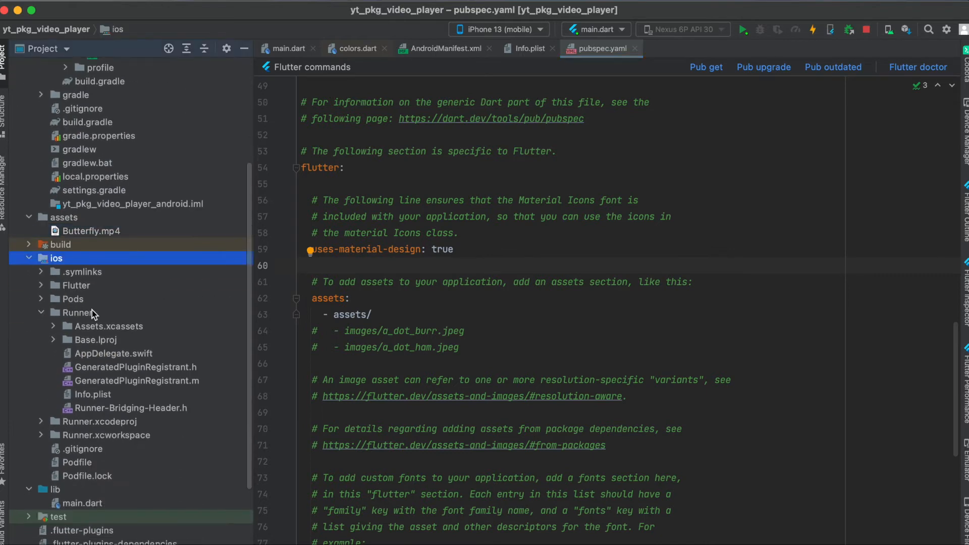
# Open ios/Runner/Info.plist showing NSAppTransportSecurity with arbitrary loads allowed
pyautogui.click(93, 394)
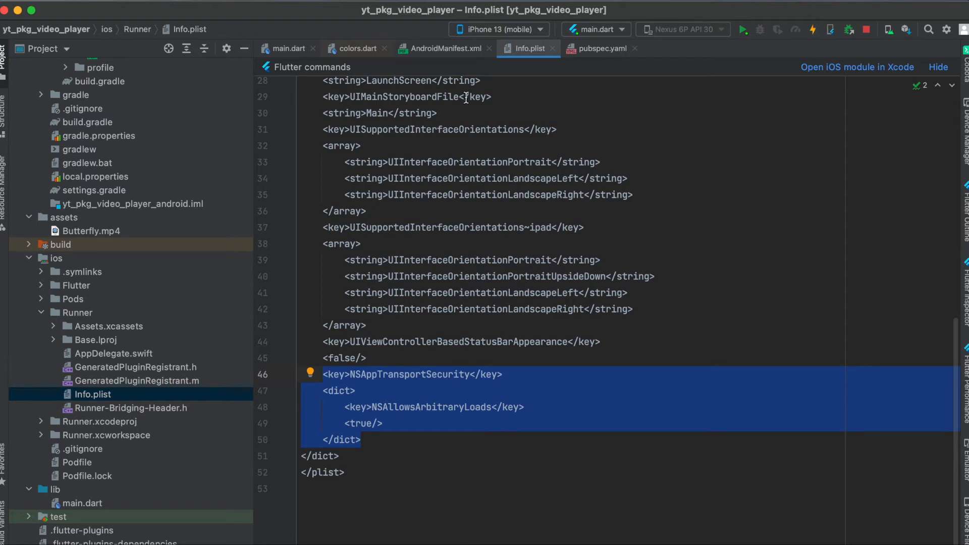
pyautogui.moveTo(481, 193)
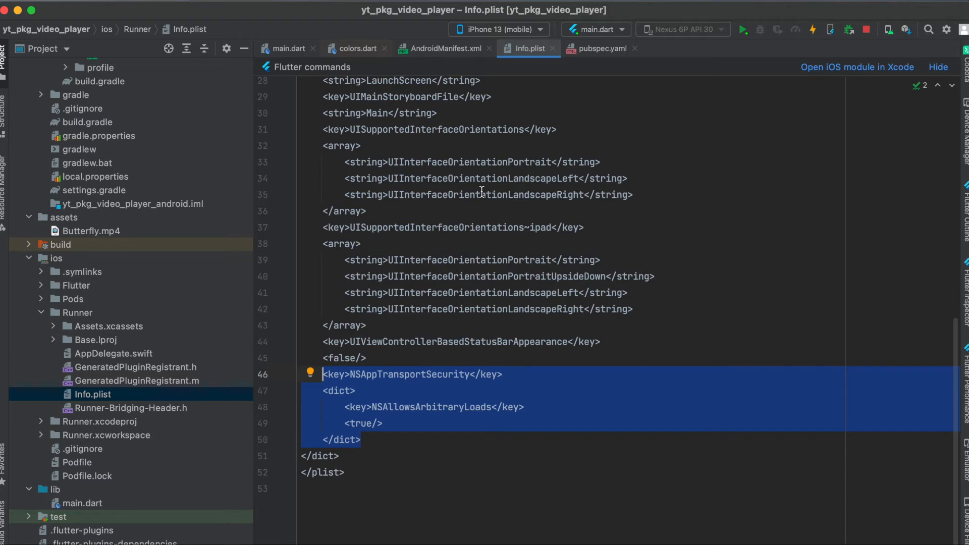
pyautogui.moveTo(445, 49)
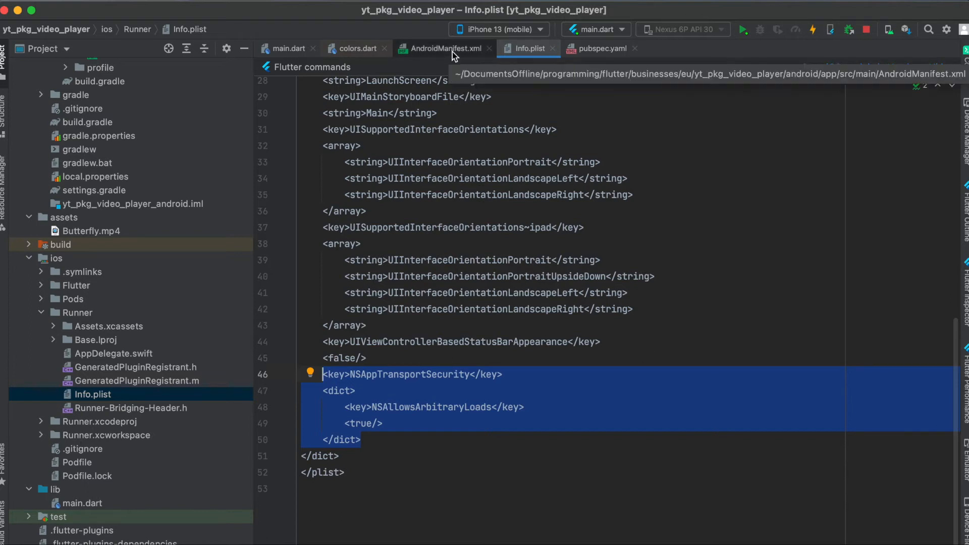
# Show AndroidManifest.xml with the INTERNET permission and its location in the app source folder
pyautogui.click(441, 49)
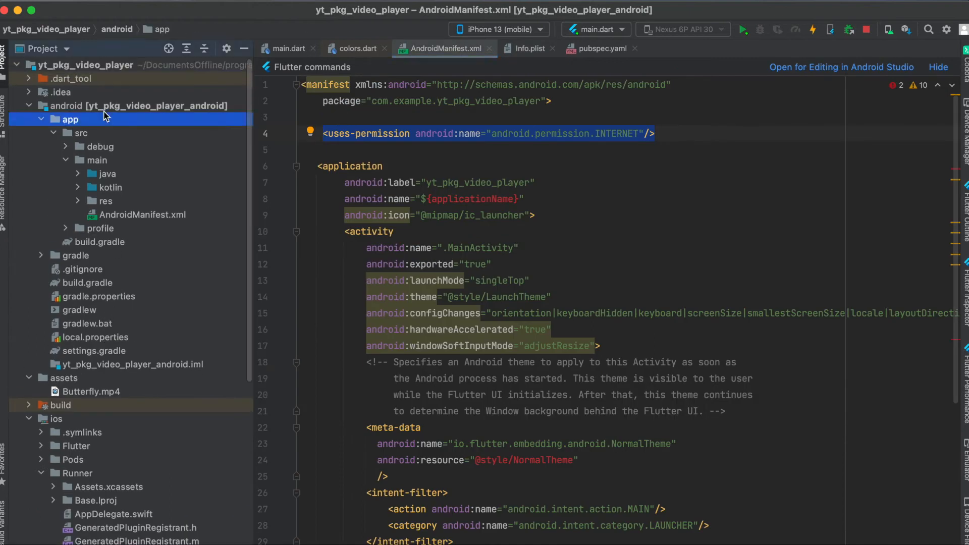
pyautogui.click(82, 133)
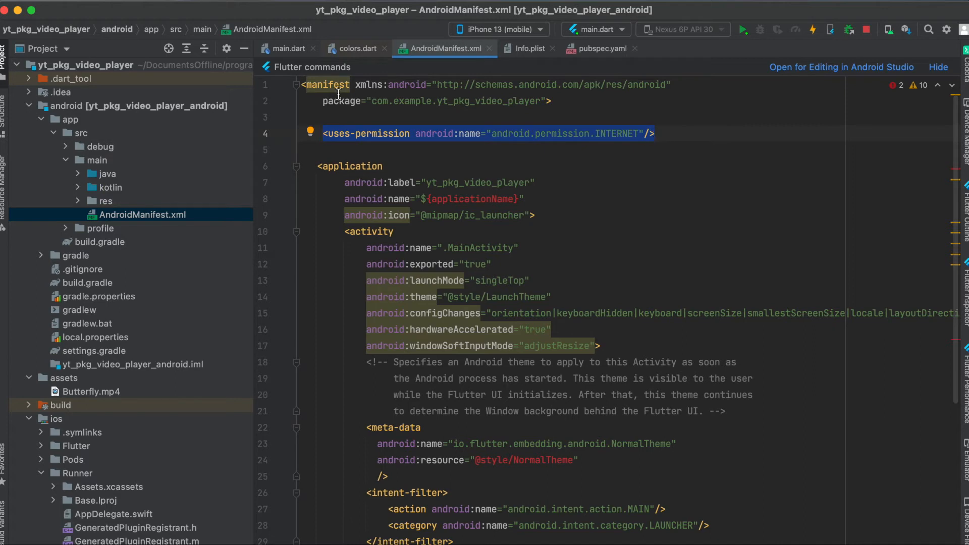
pyautogui.click(287, 48)
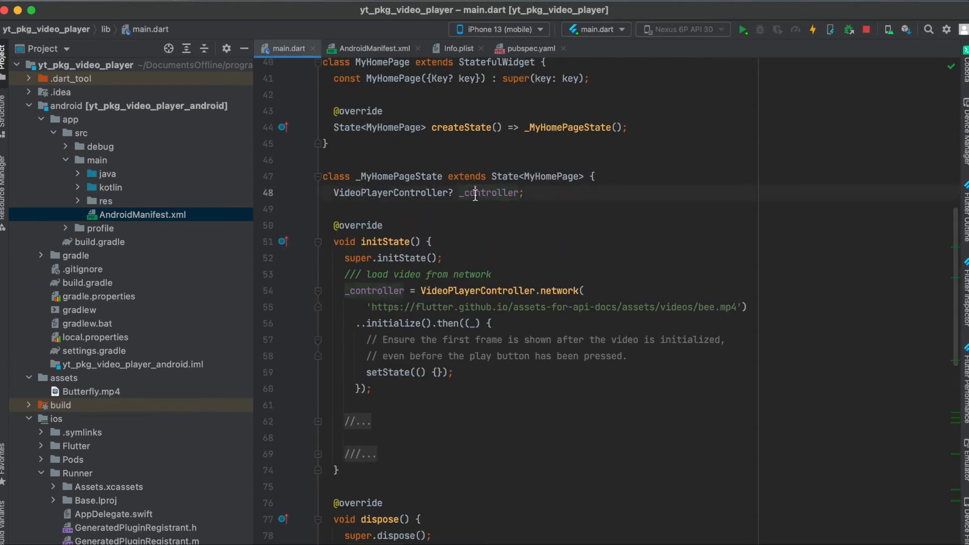
pyautogui.click(449, 193)
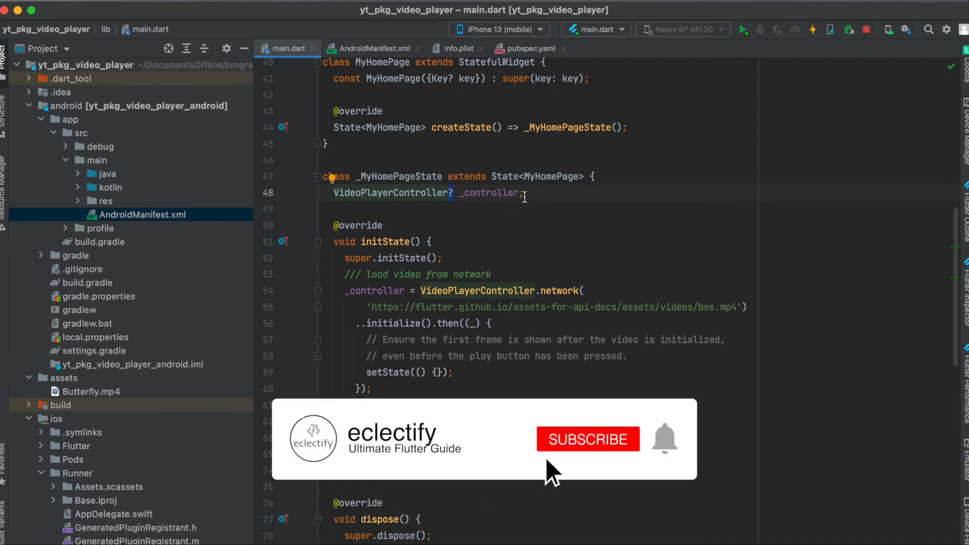
pyautogui.click(588, 439)
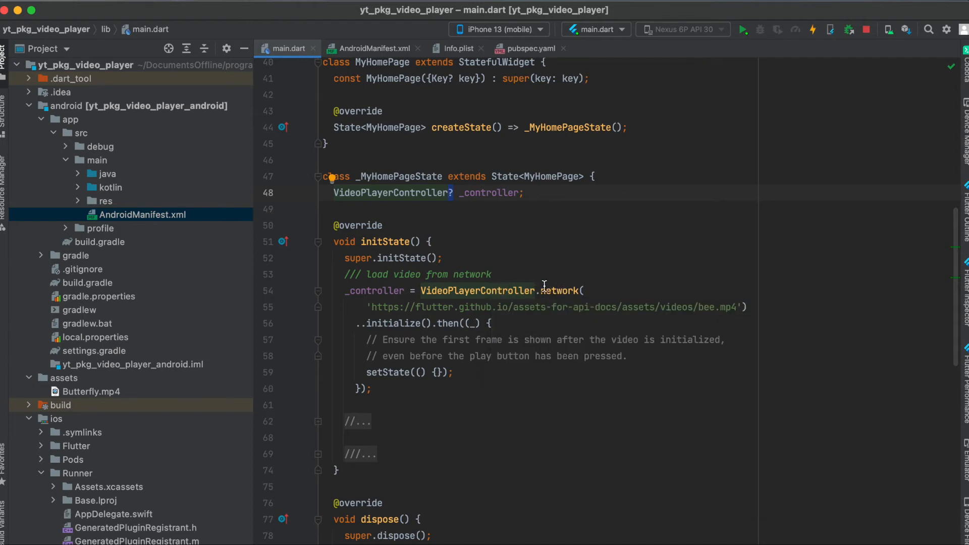
pyautogui.doubleClick(556, 307)
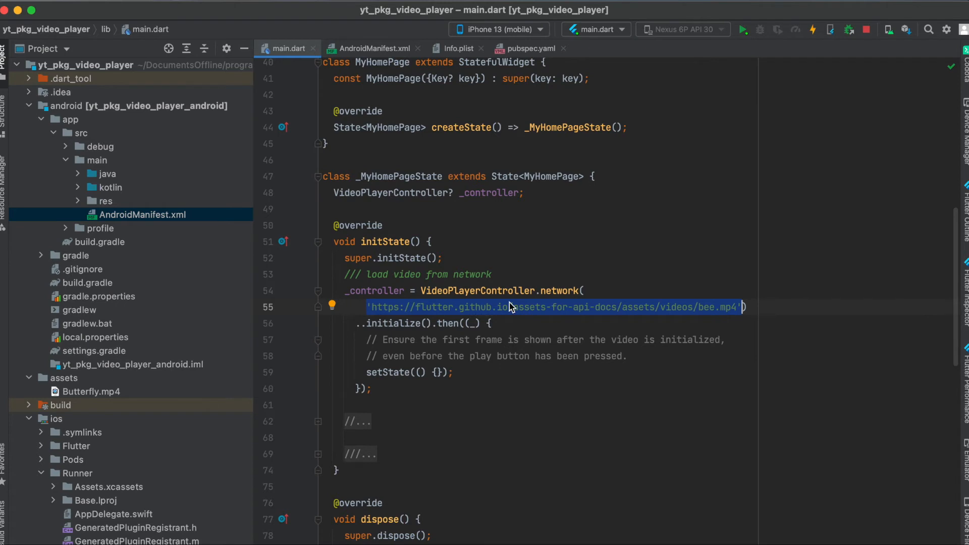
pyautogui.scroll(-3)
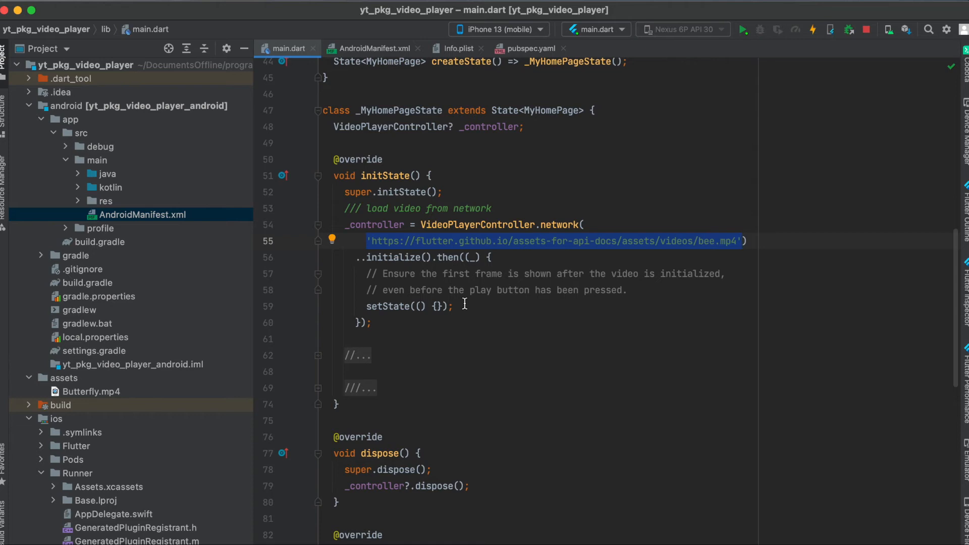
pyautogui.scroll(-3)
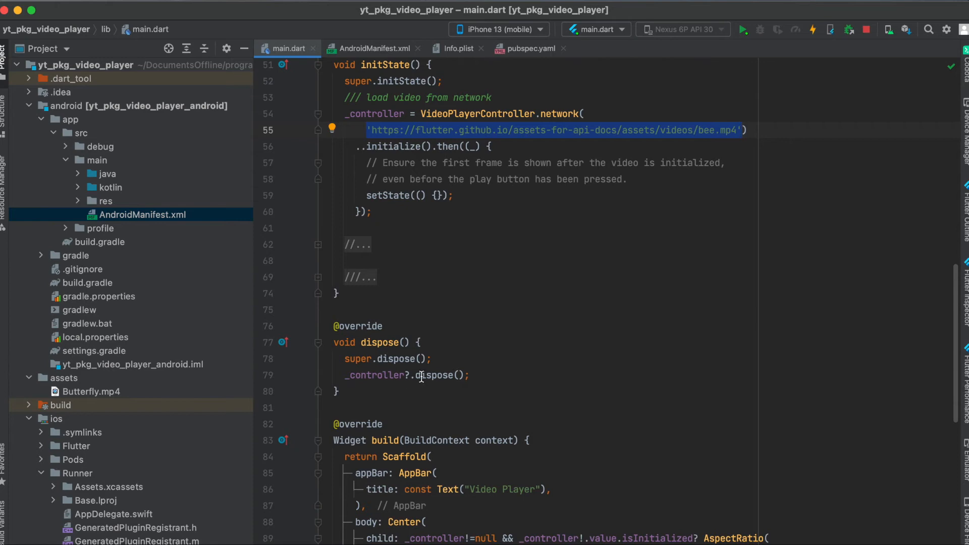
pyautogui.scroll(-3)
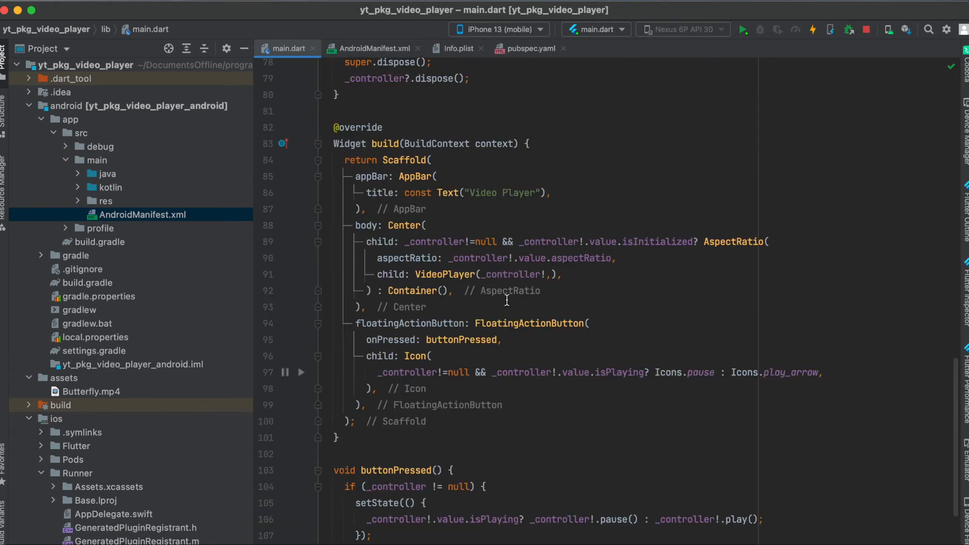
pyautogui.doubleClick(404, 225)
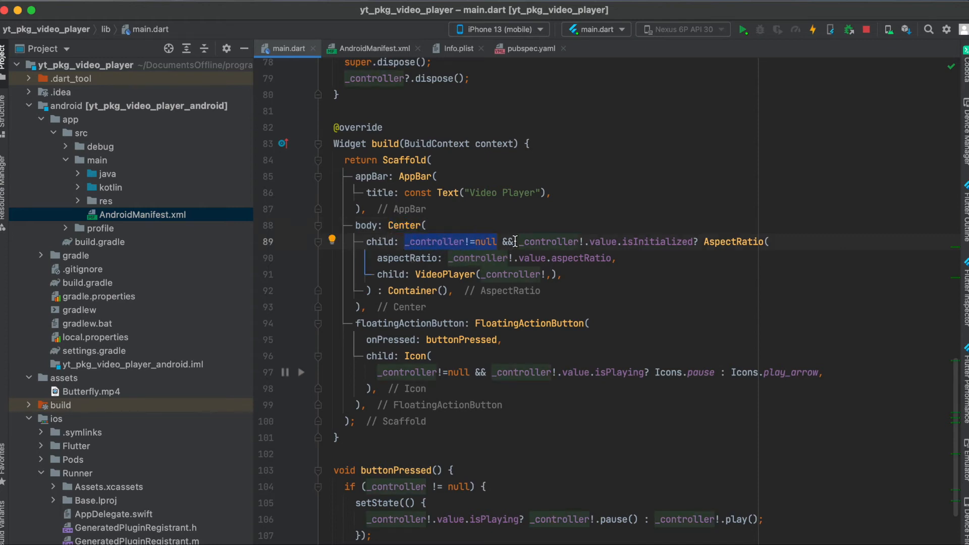
pyautogui.moveTo(516, 242); pyautogui.dragTo(686, 241)
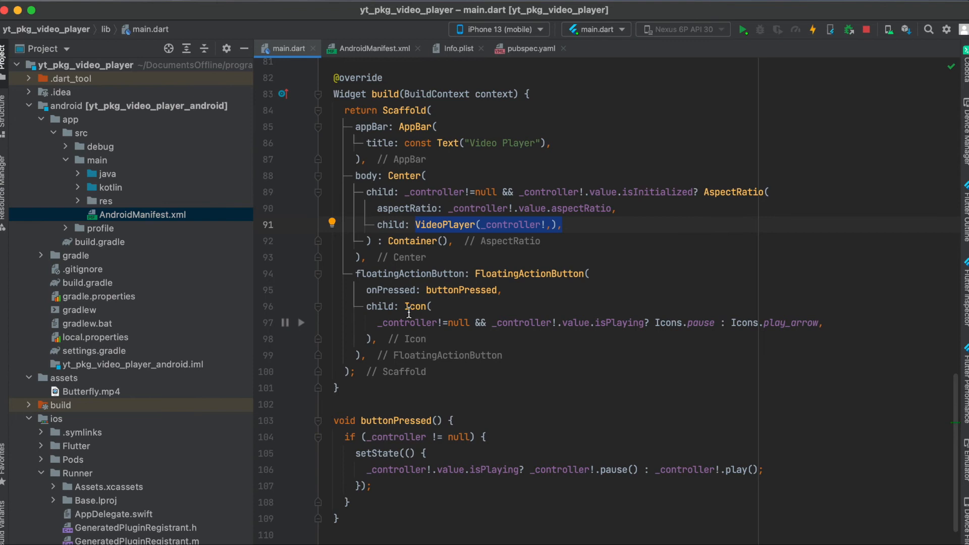
pyautogui.moveTo(443, 323)
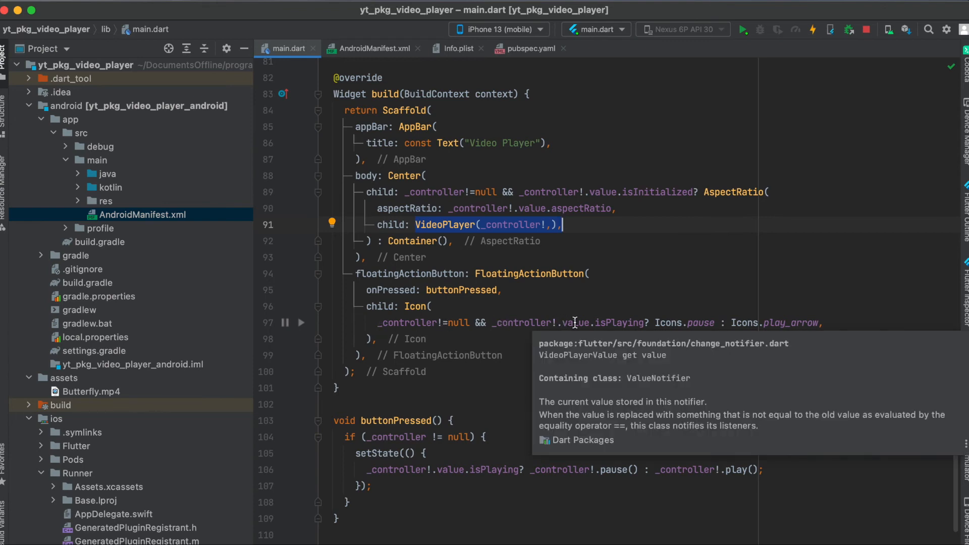
pyautogui.moveTo(656, 327)
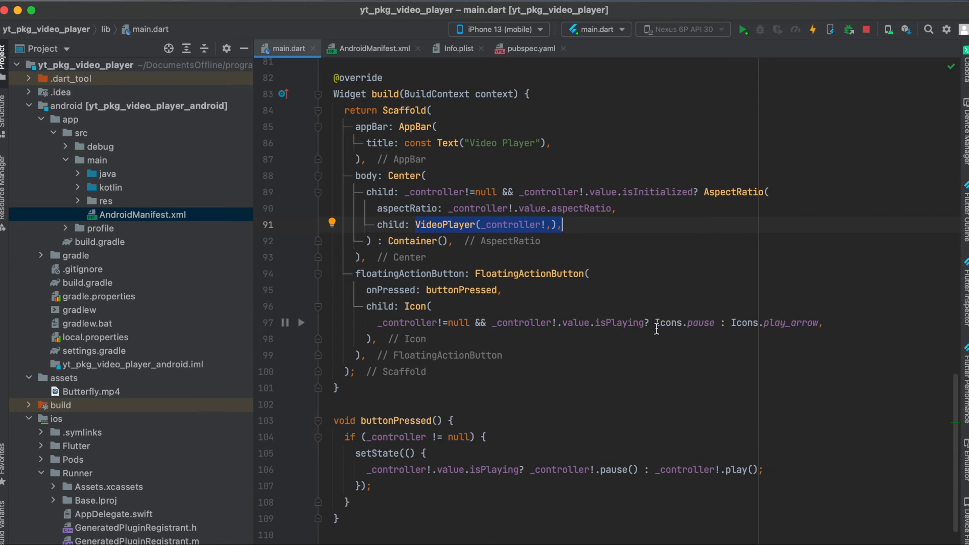
pyautogui.moveTo(674, 338)
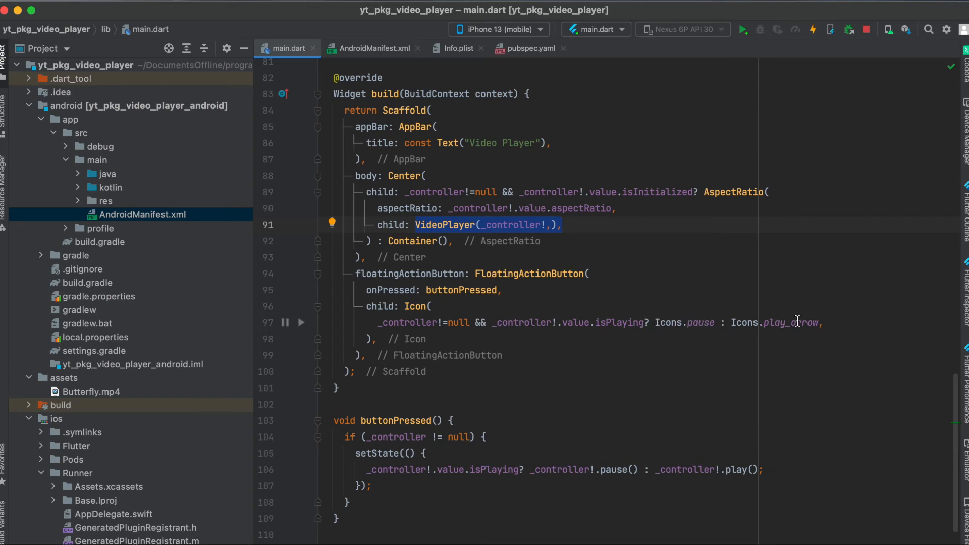
pyautogui.scroll(-3)
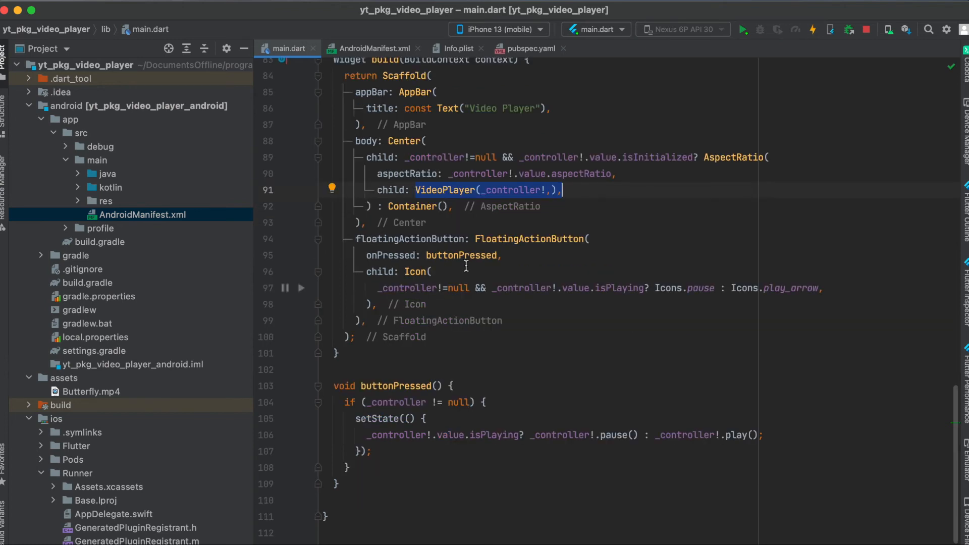
pyautogui.scroll(-3)
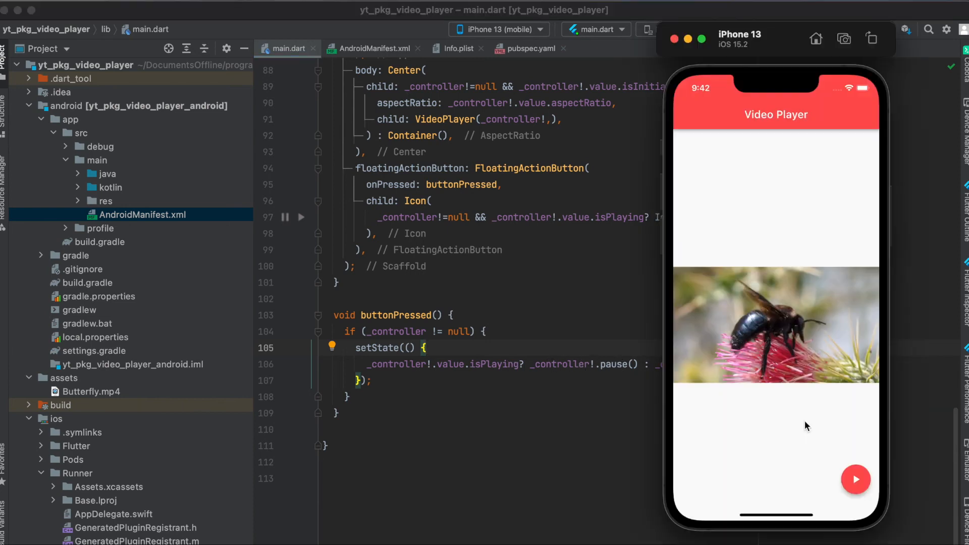
# Start and then pause the network bee video on the iPhone 13 simulator
pyautogui.click(856, 479)
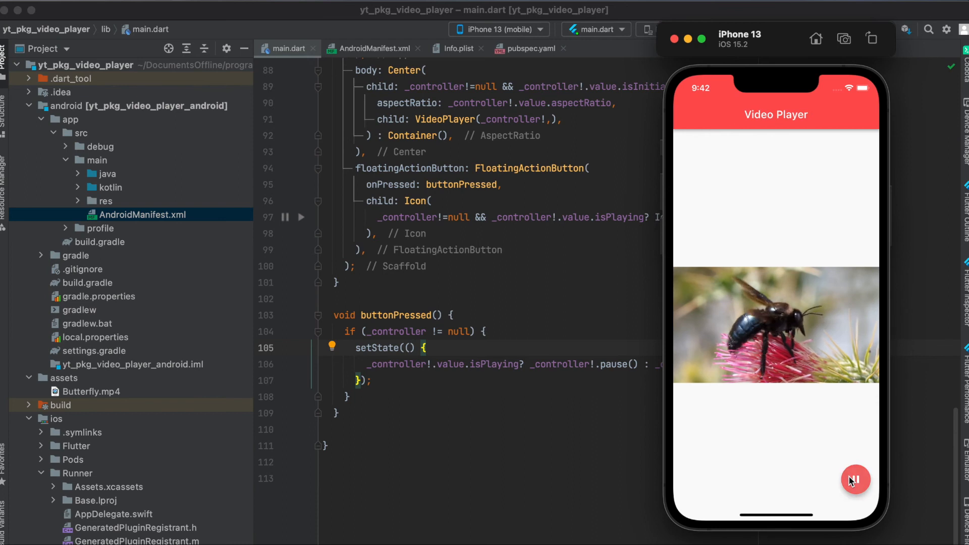
pyautogui.click(855, 479)
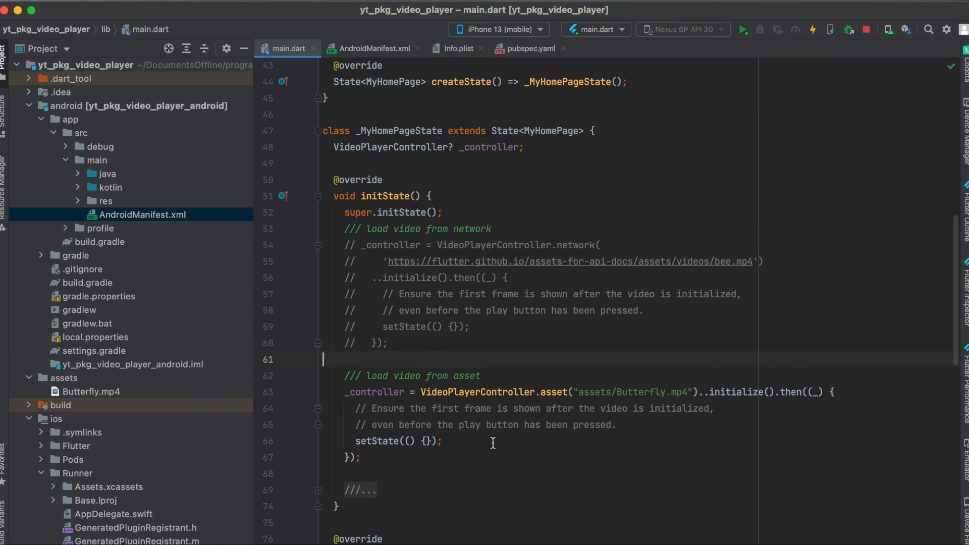
pyautogui.moveTo(137, 399)
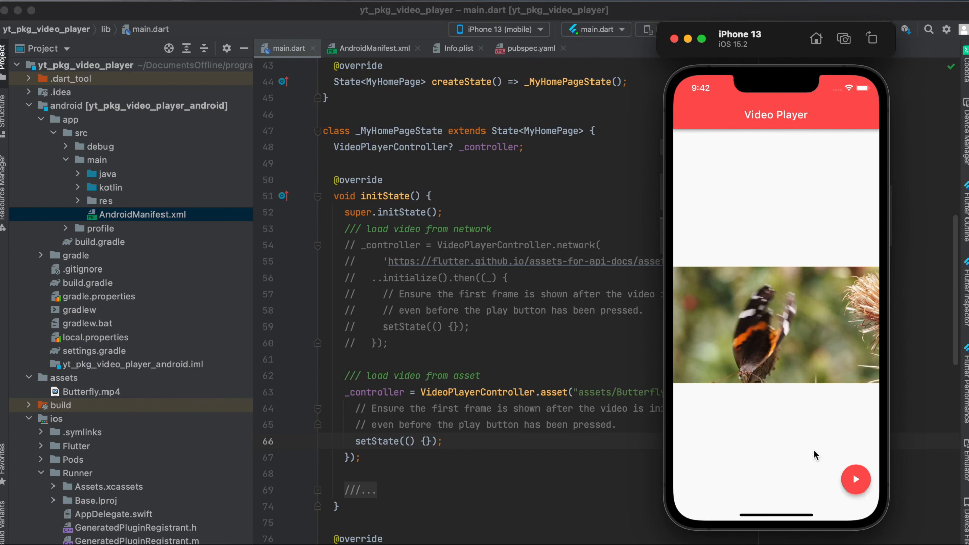
# Play the Butterfly.mp4 asset video in the simulator
pyautogui.click(856, 479)
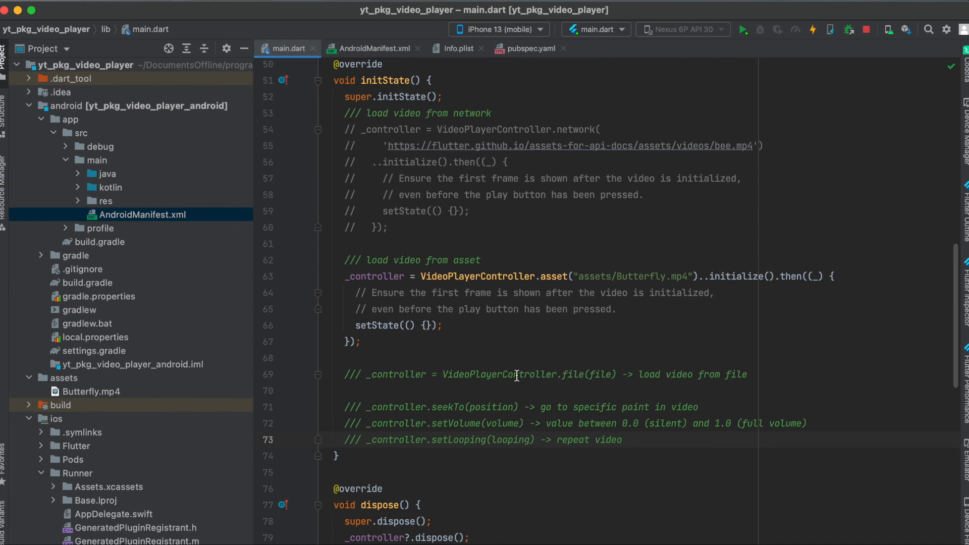
pyautogui.moveTo(561, 378)
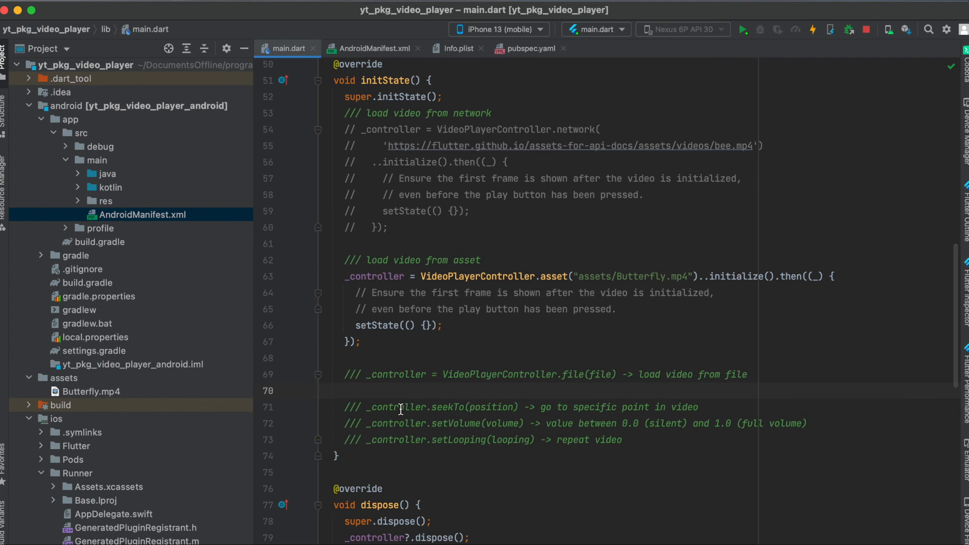
pyautogui.moveTo(488, 408)
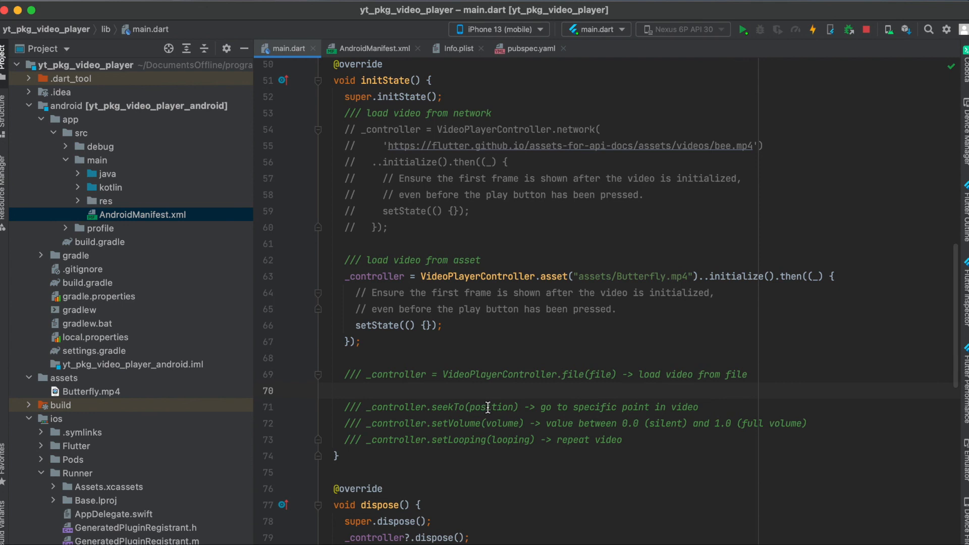
# Highlight the seekTo note and scroll through the setVolume and setLooping notes
pyautogui.doubleClick(493, 407)
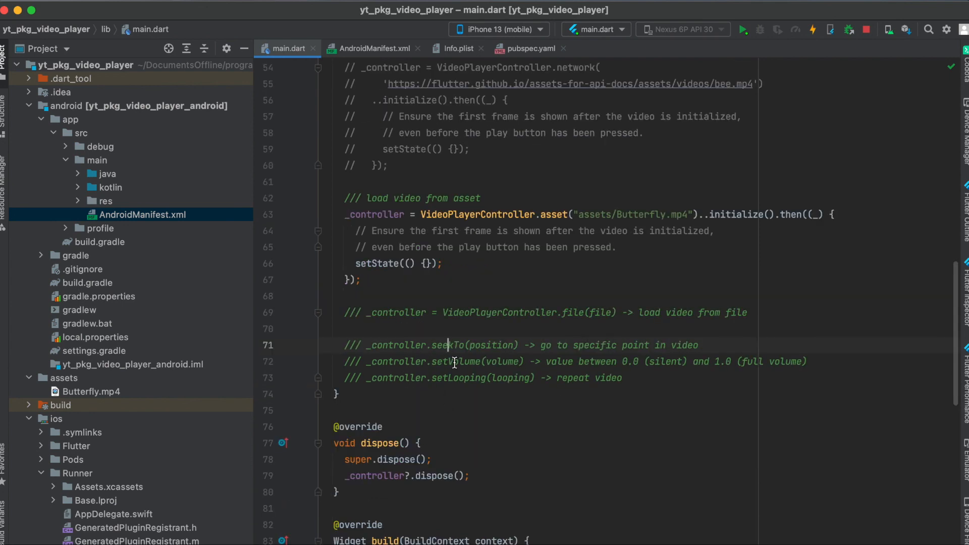
pyautogui.moveTo(466, 364)
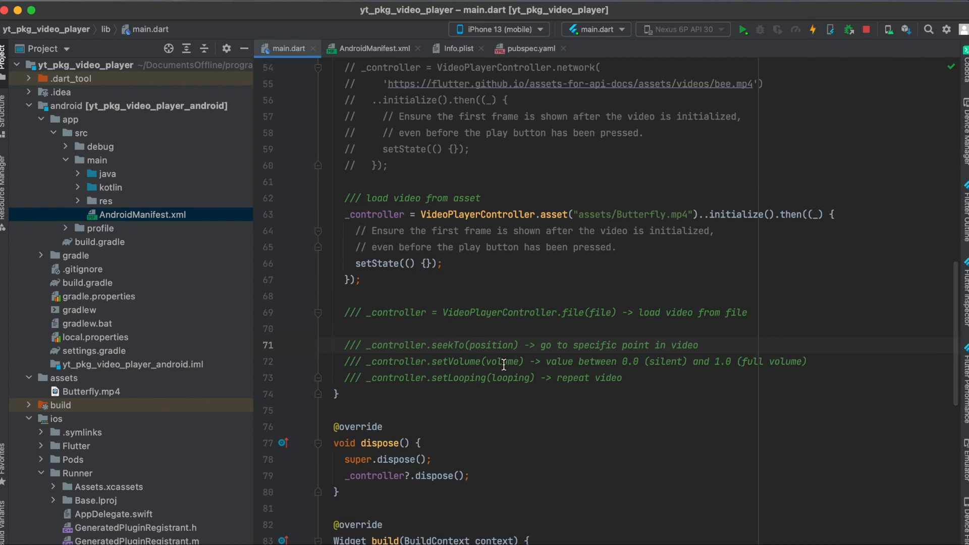
pyautogui.moveTo(649, 368)
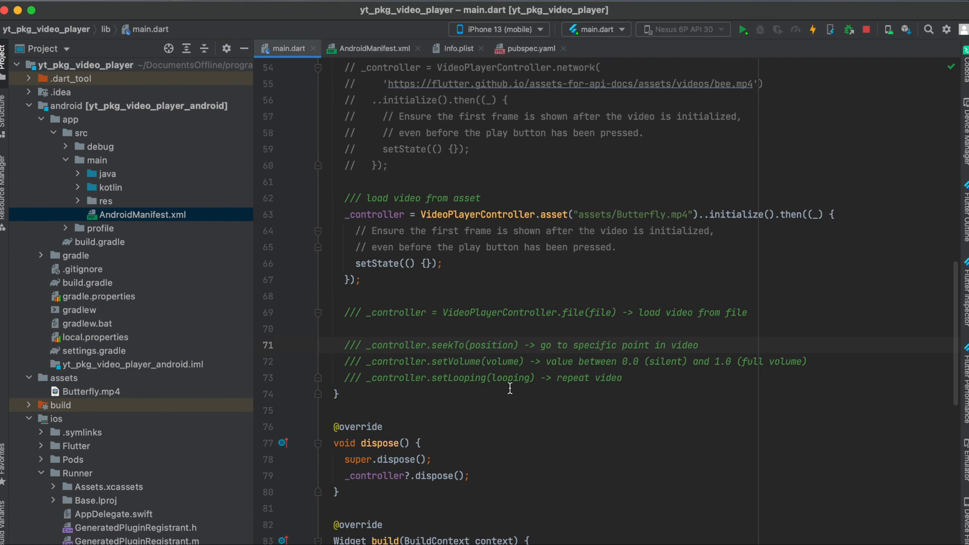
pyautogui.moveTo(590, 400)
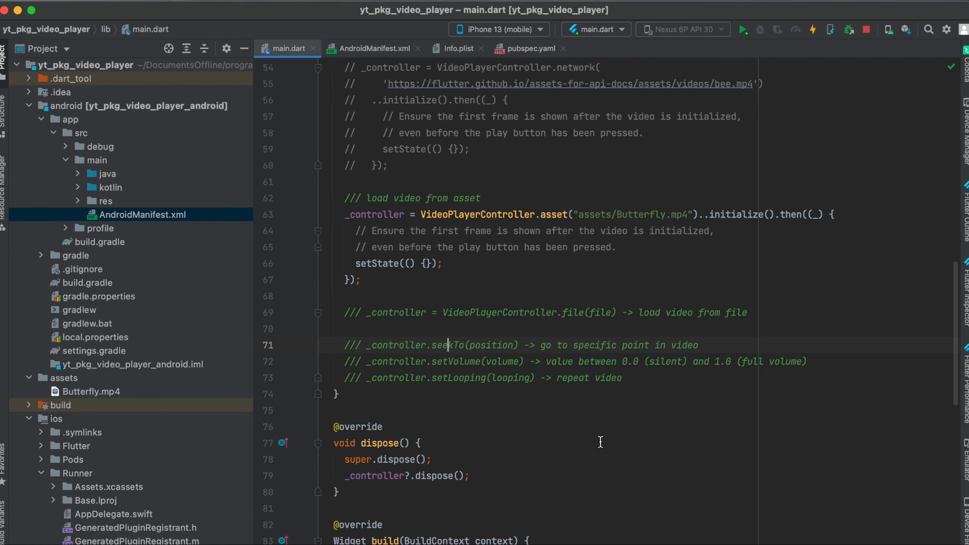
pyautogui.scroll(-3)
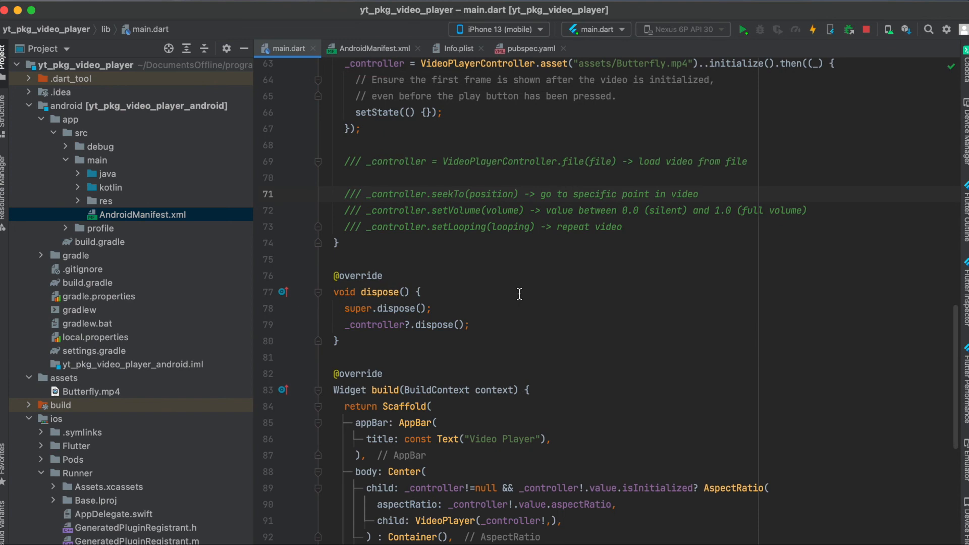